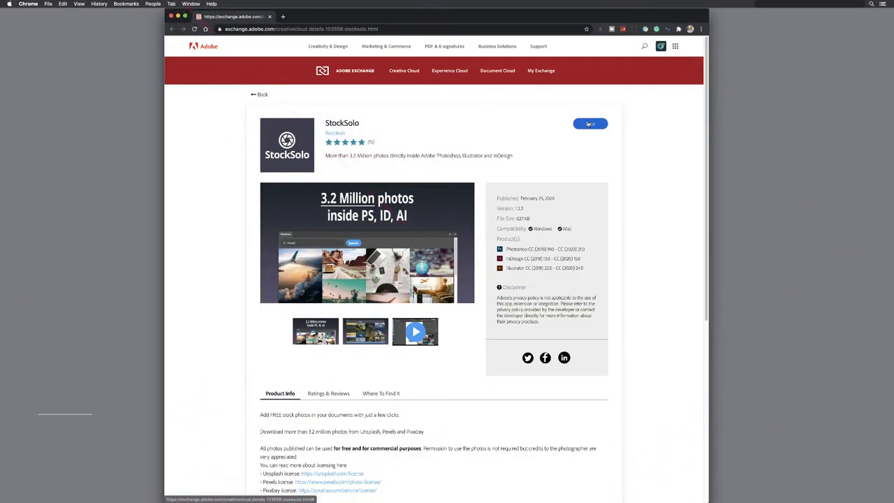
Get the free StockSolo extension from its Adobe Exchange page
click(589, 123)
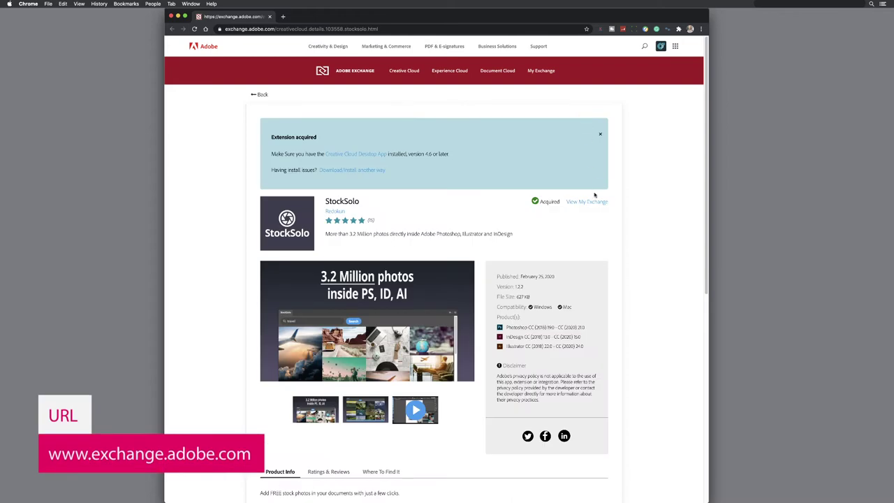
click(586, 201)
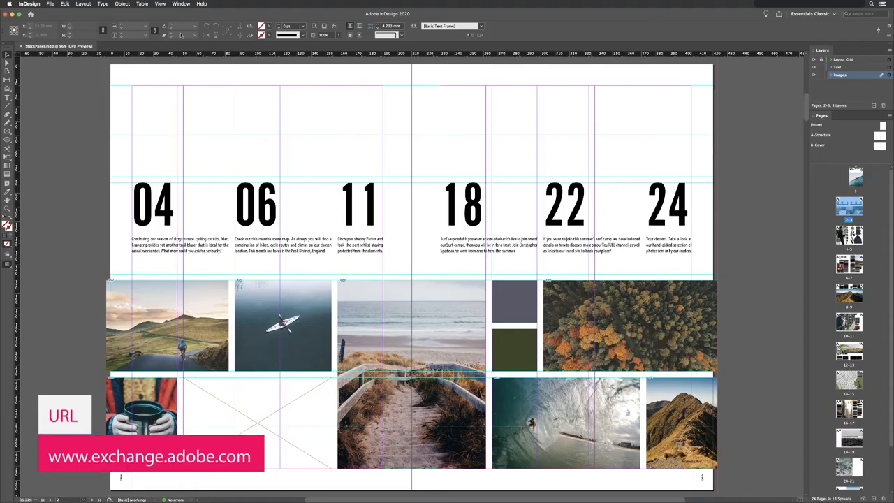
Launch StockSolo via Window > Extensions, skip email signup, keep Unsplash, Pexels and Pixabay sources
click(182, 5)
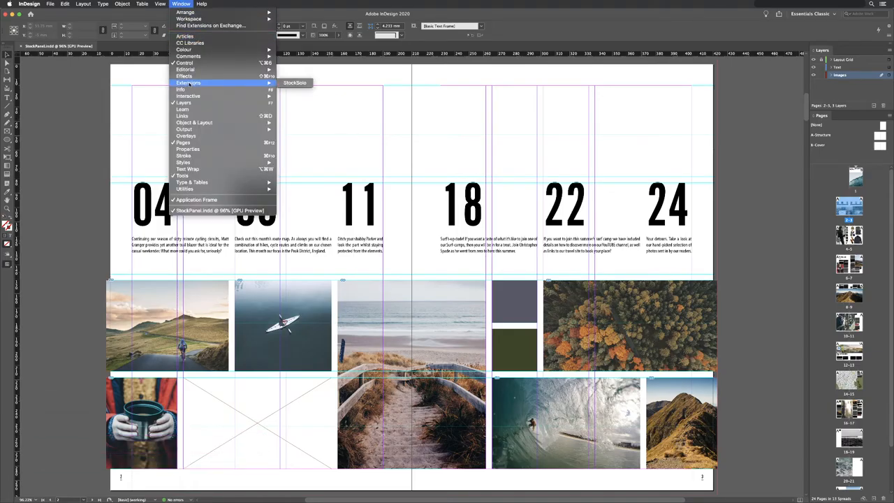
click(294, 83)
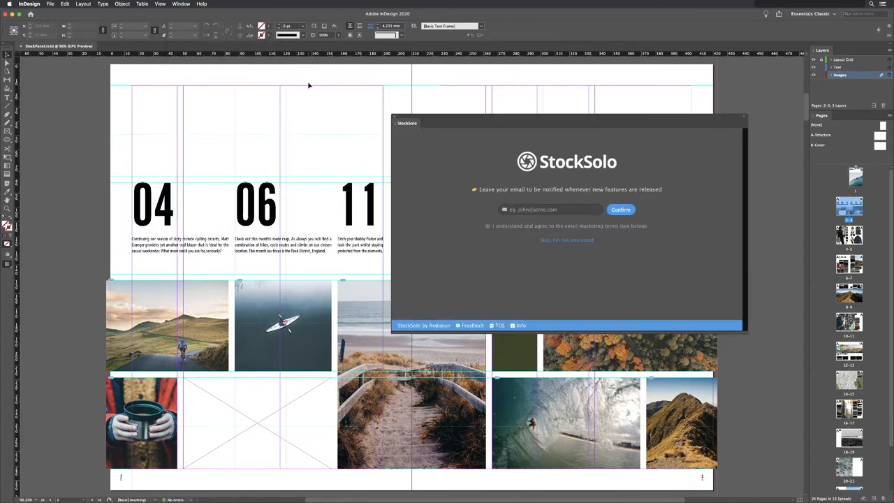
mouse_move(568, 248)
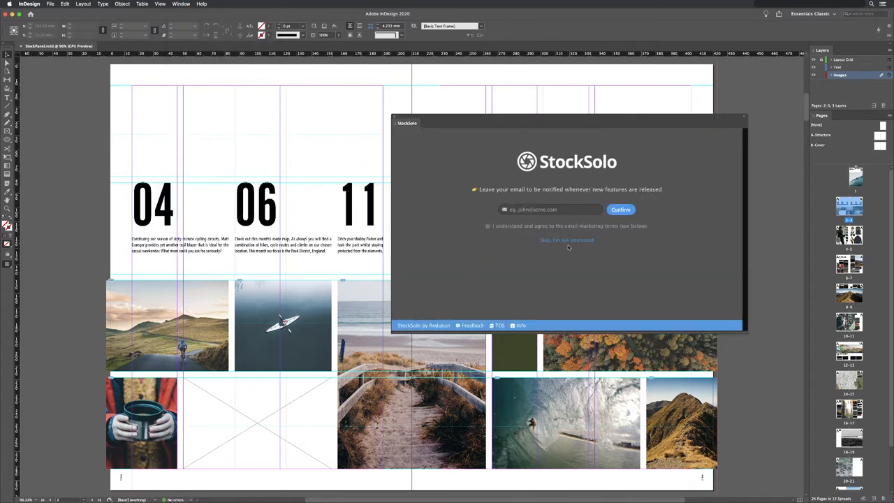
click(567, 241)
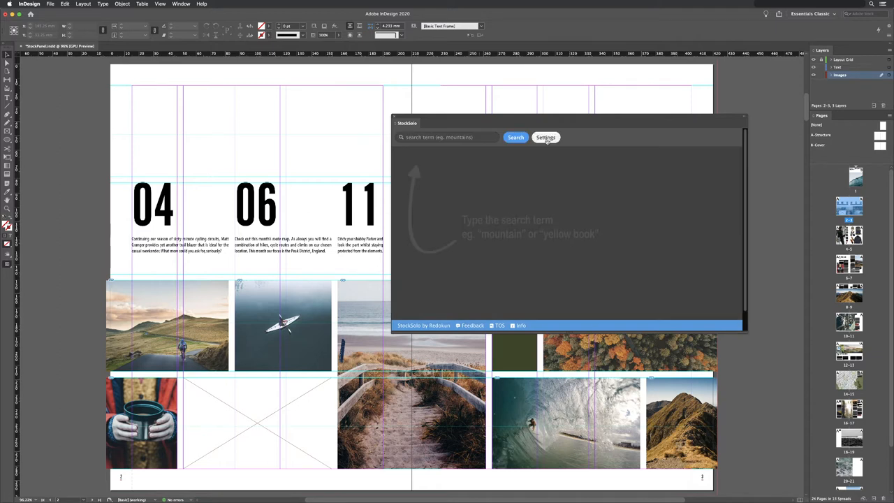
click(545, 137)
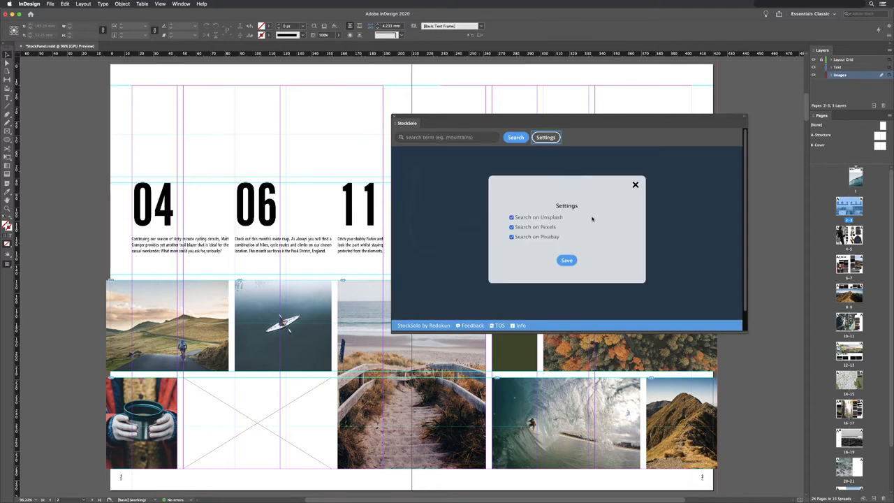
click(635, 184)
text(ocean)
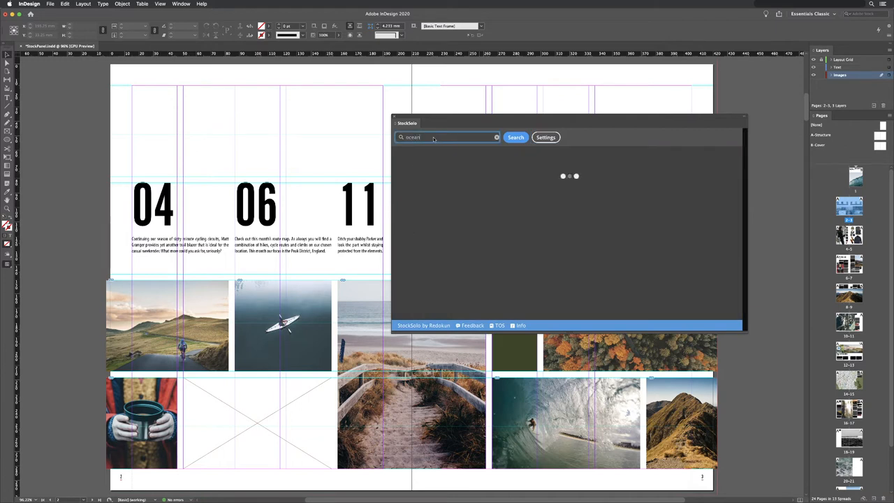
Run a StockSolo search for 'ocean' photos and browse the results
click(516, 137)
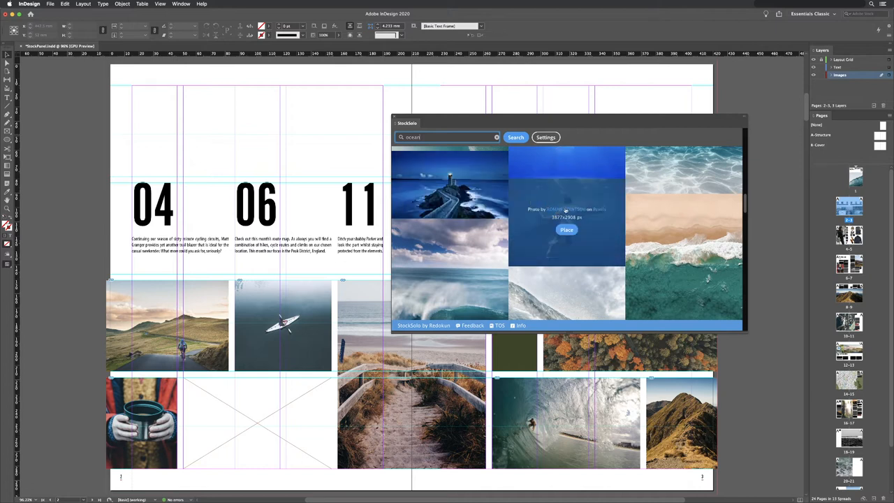
mouse_move(663, 213)
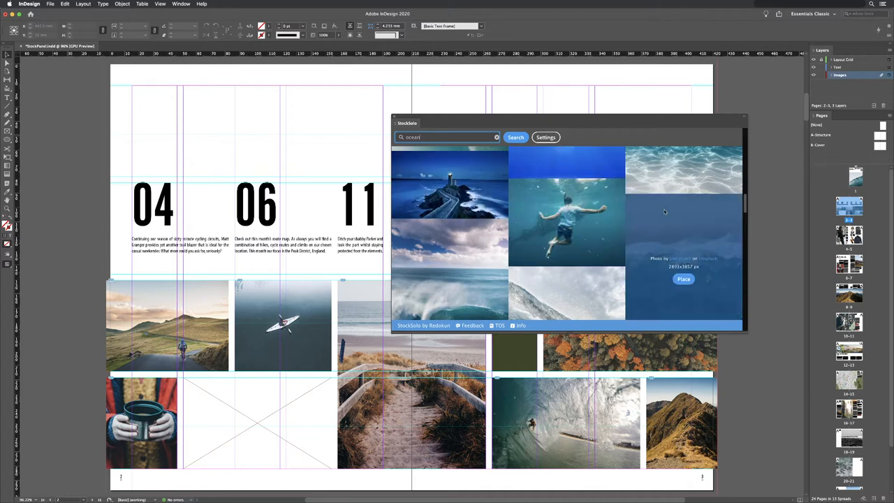
mouse_move(709, 262)
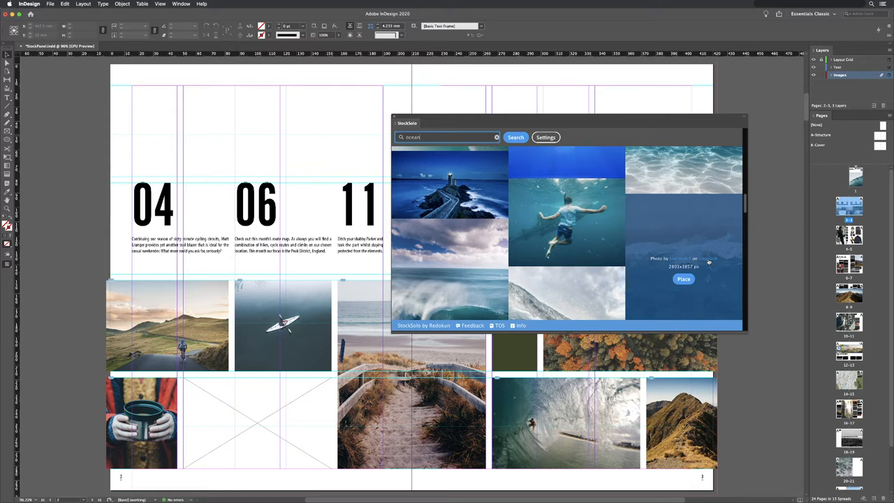
mouse_move(681, 260)
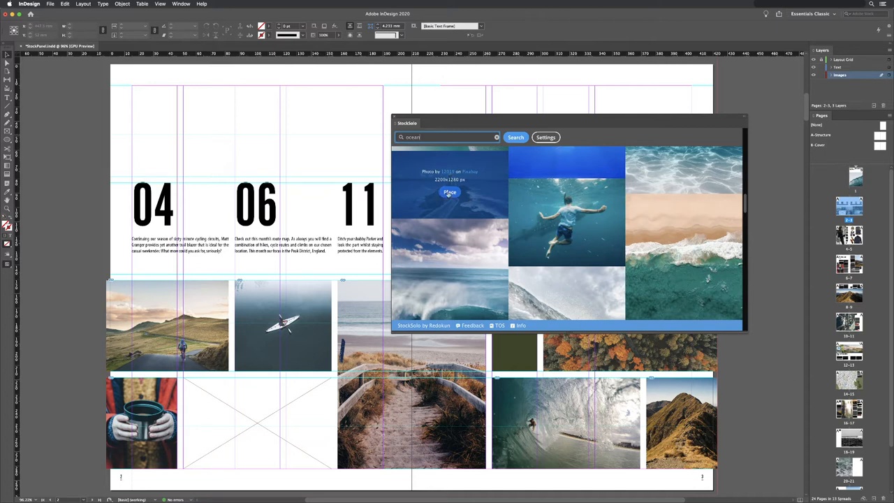
Download the lighthouse ocean photo and place it into the empty frame beside the mug
click(450, 193)
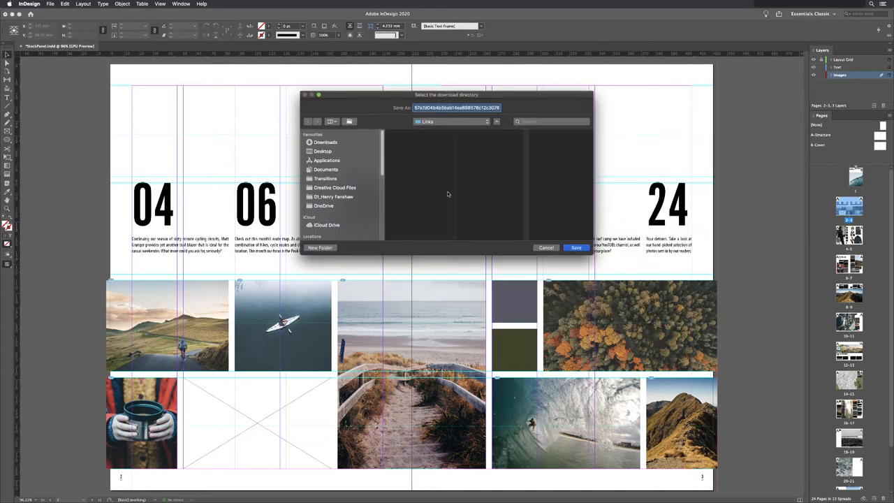
click(576, 247)
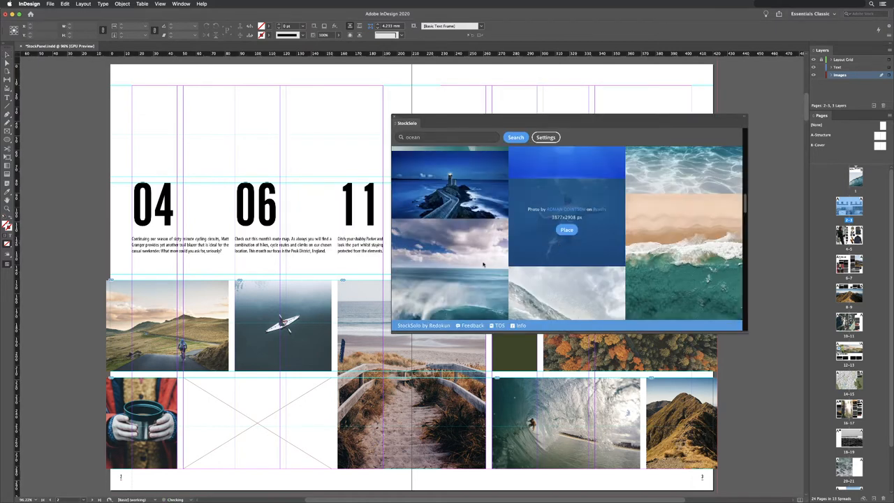
click(567, 229)
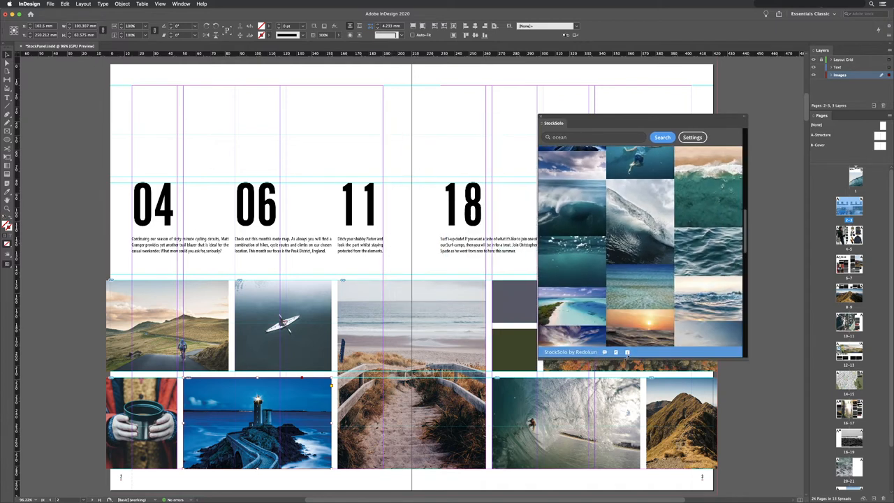
Collapse the StockSolo panel to an icon, then expand it again over the spread
scroll(down, 3)
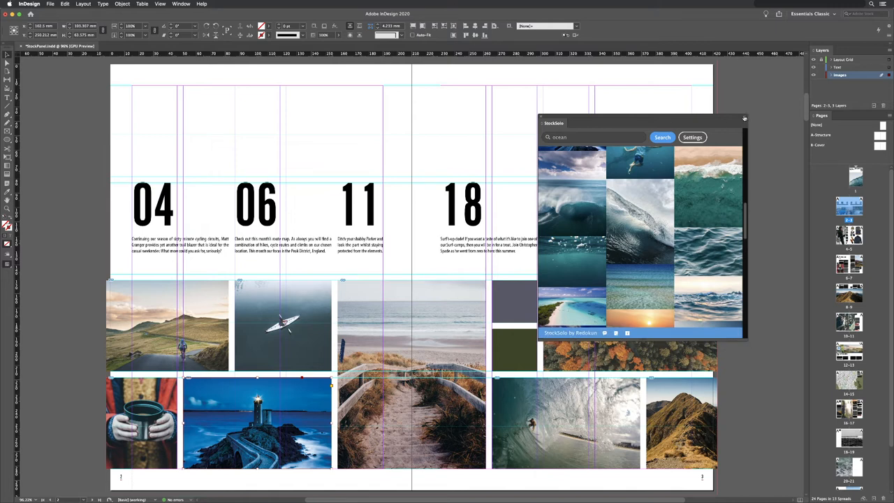
click(744, 118)
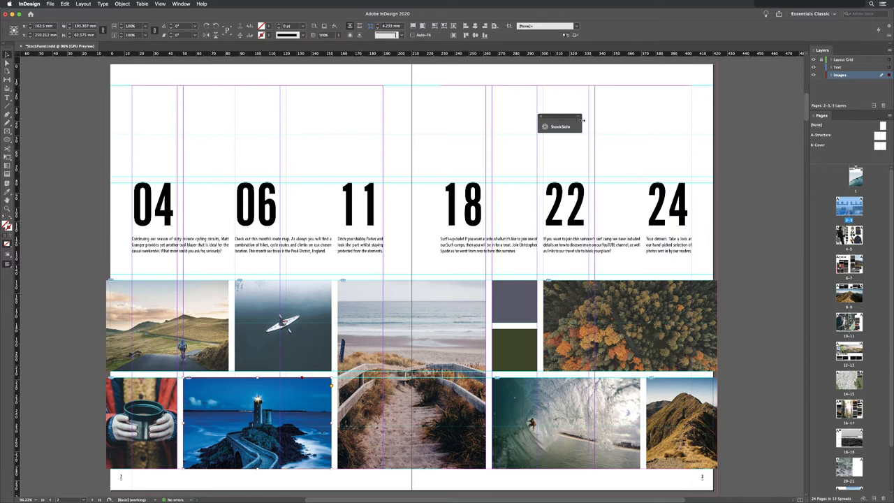
mouse_move(553, 120)
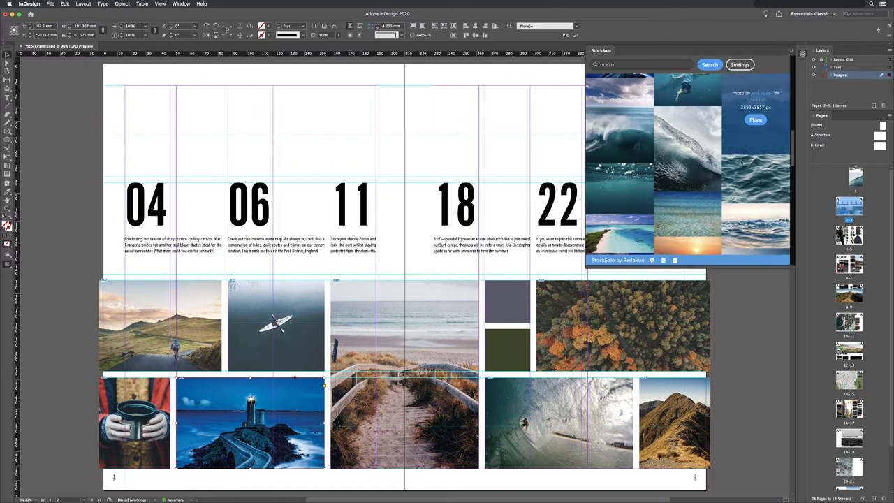
scroll(down, 3)
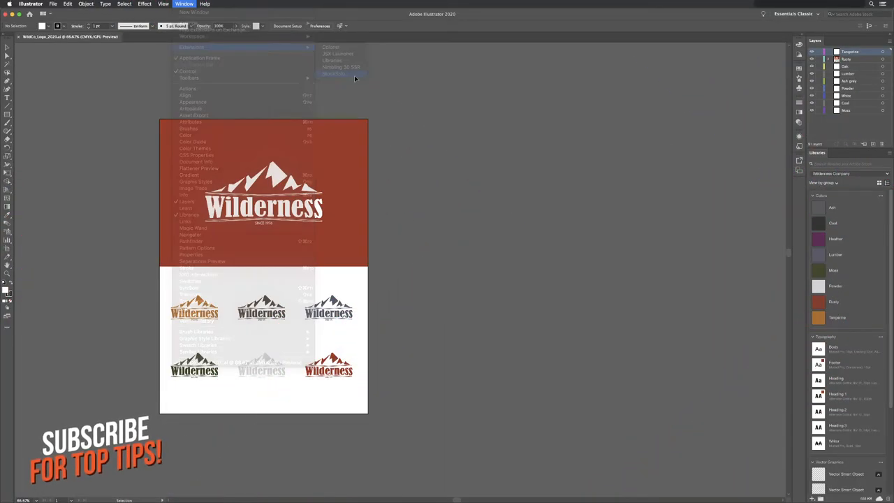
In Illustrator's StockSolo panel, search 'mountains' and download a mountain photo for placing
click(332, 74)
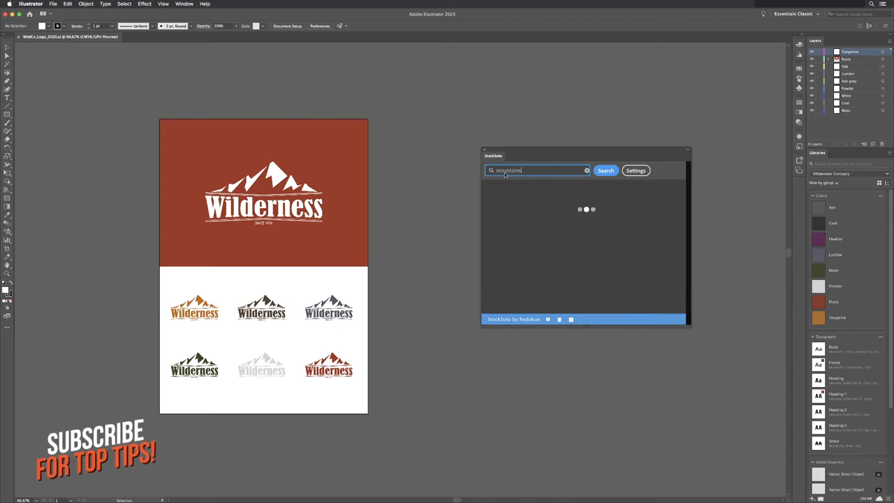
click(604, 170)
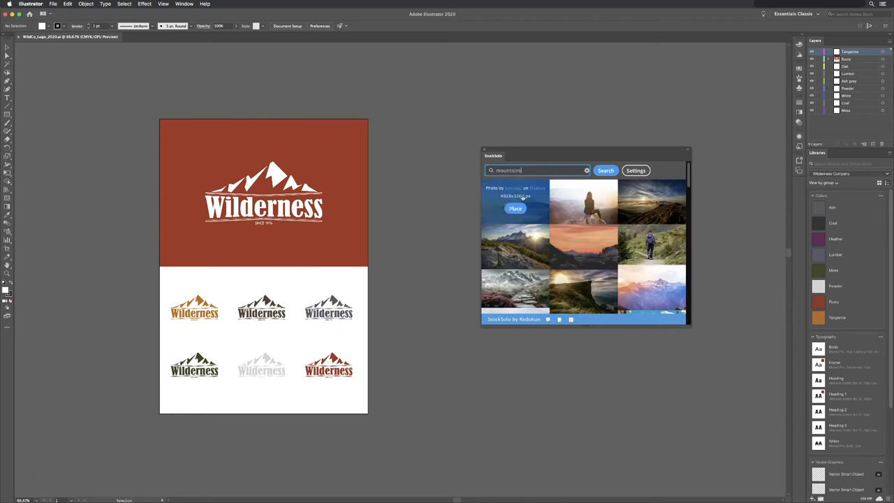
click(515, 208)
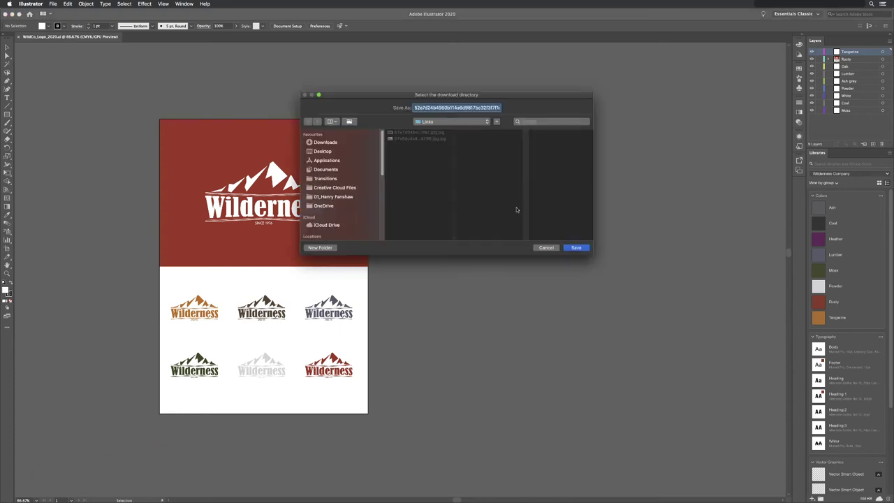
click(576, 248)
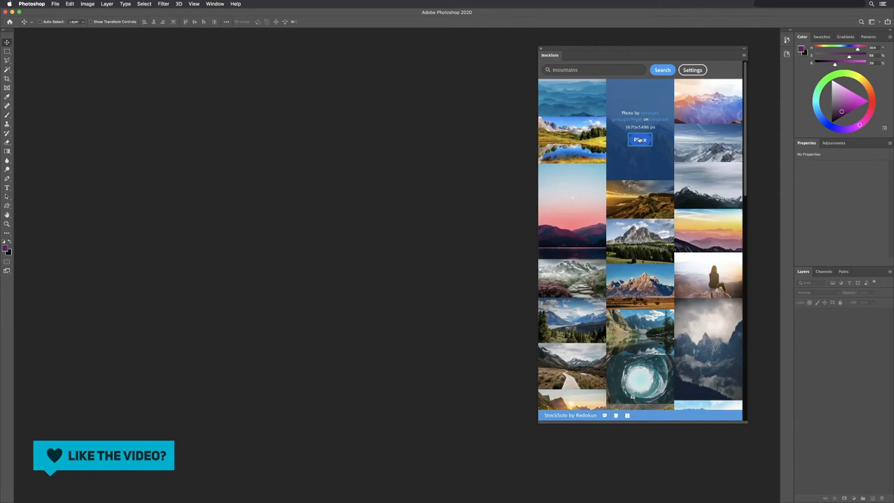
mouse_move(231, 62)
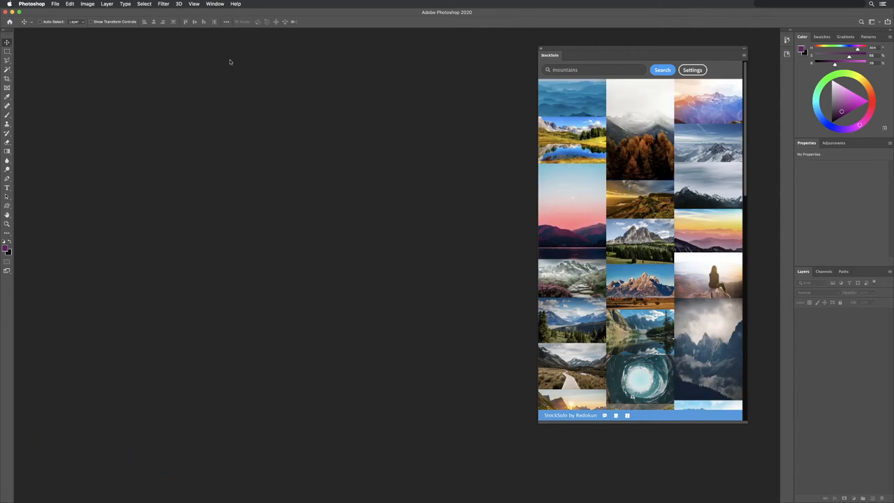
Reopen Poster_A4_01.psd and place the pink sunset mountain photo, accepting the profile conversion
click(56, 3)
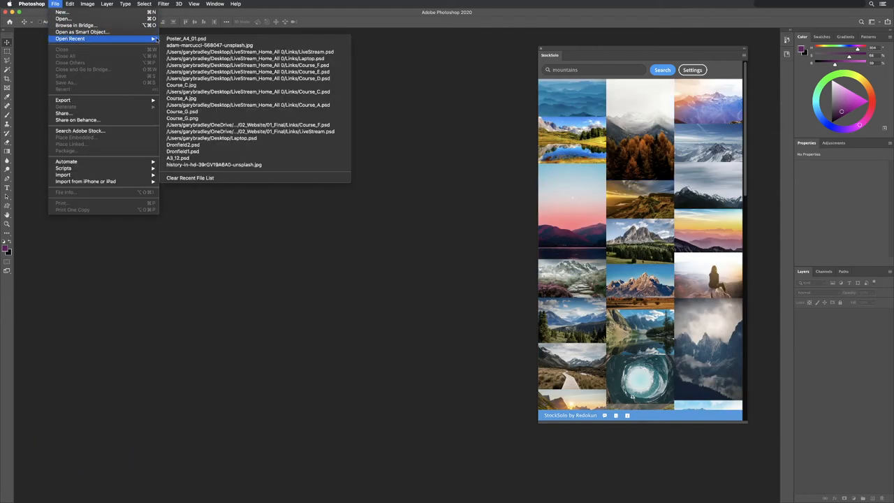
click(188, 40)
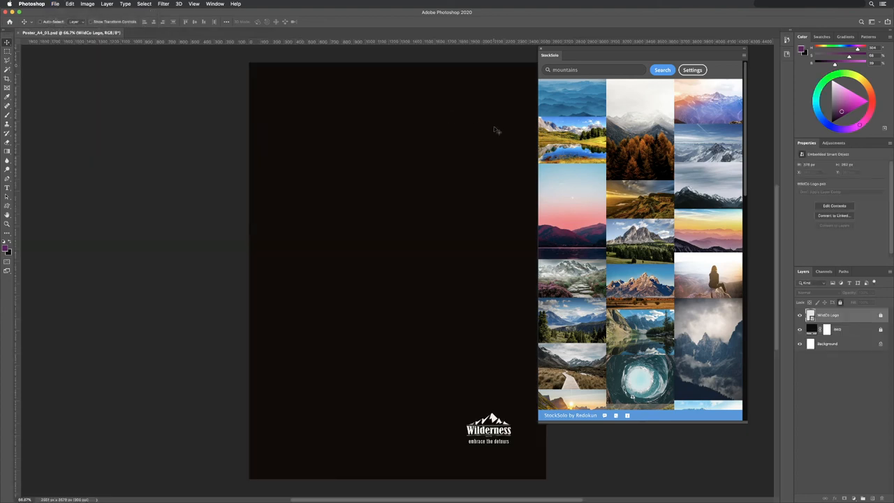
mouse_move(640, 125)
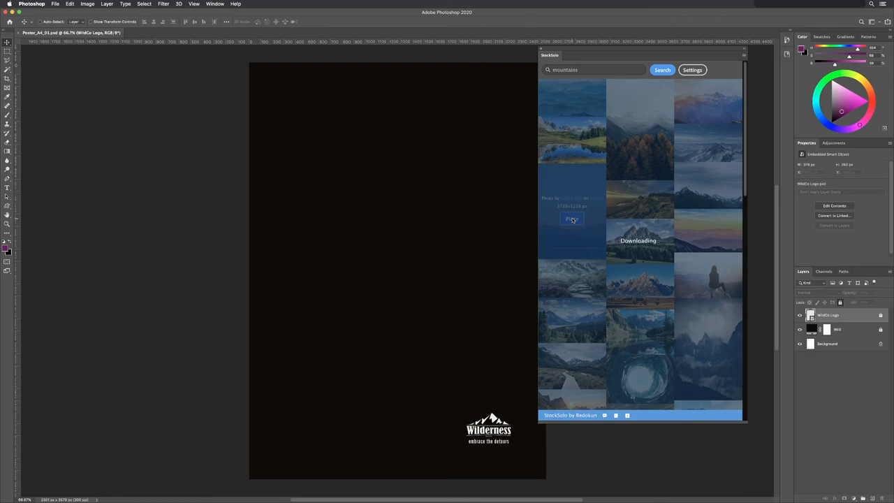
click(572, 219)
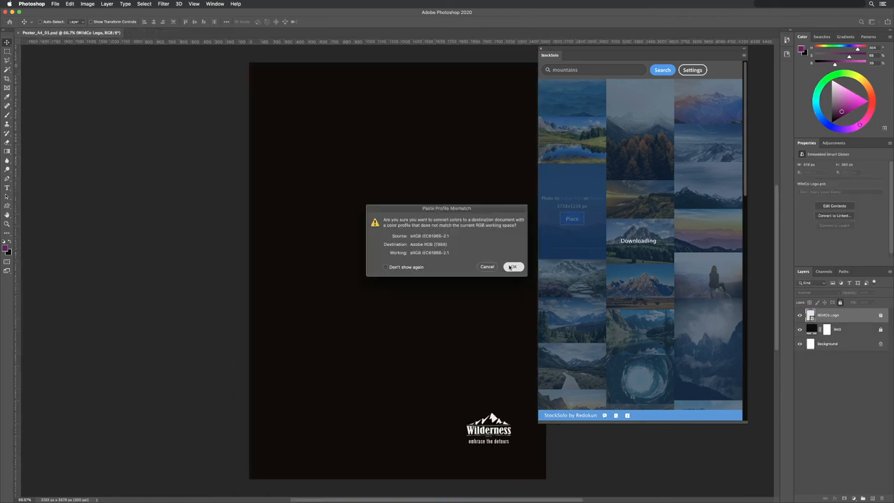
click(512, 265)
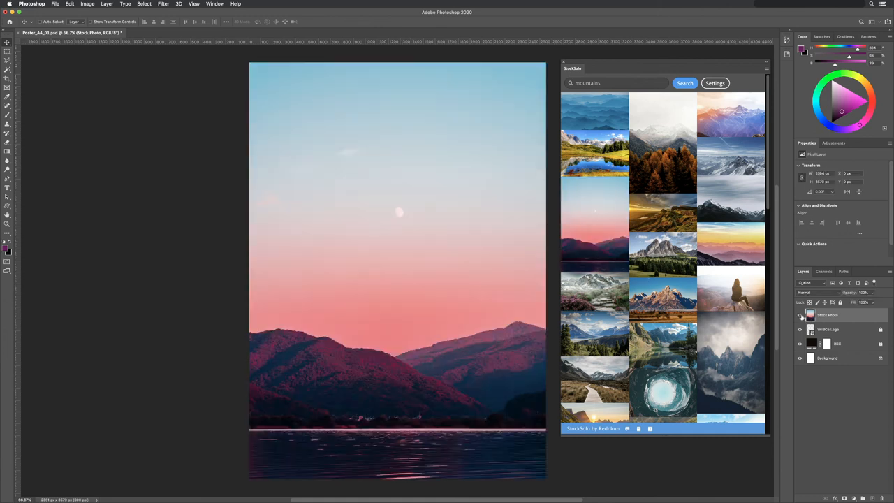
Place a second StockSolo landscape photo into the Wilderness poster
click(662, 209)
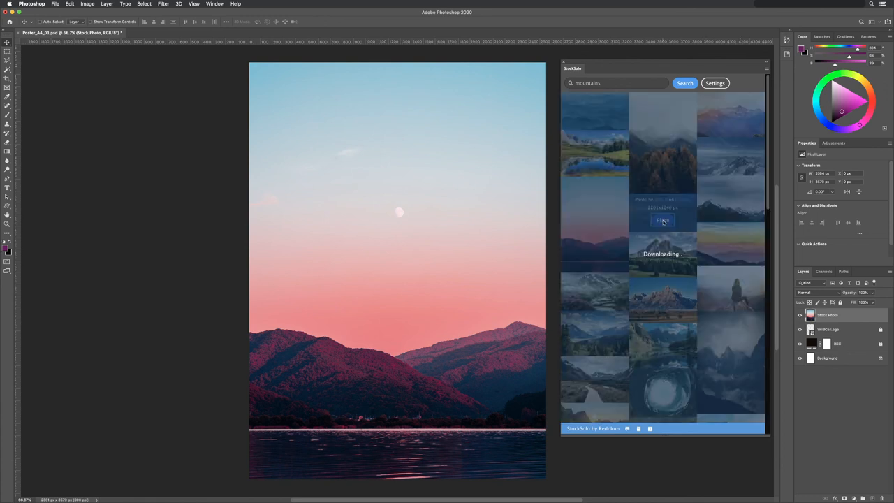
click(662, 220)
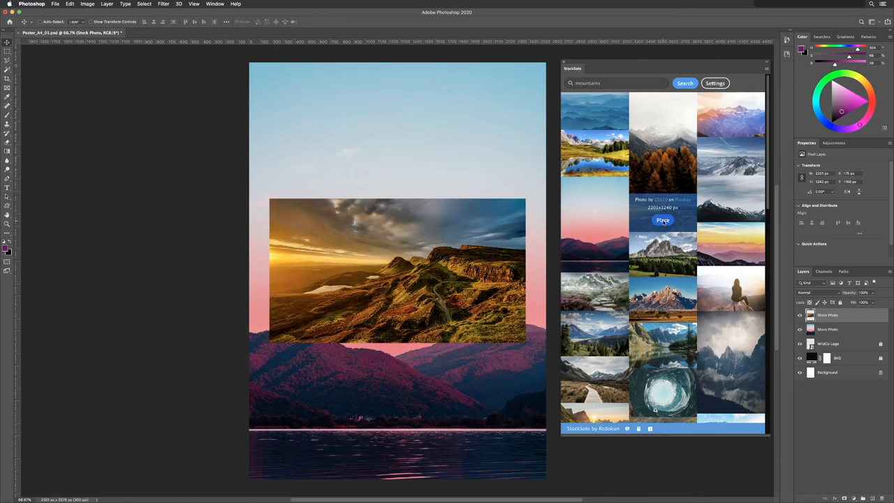